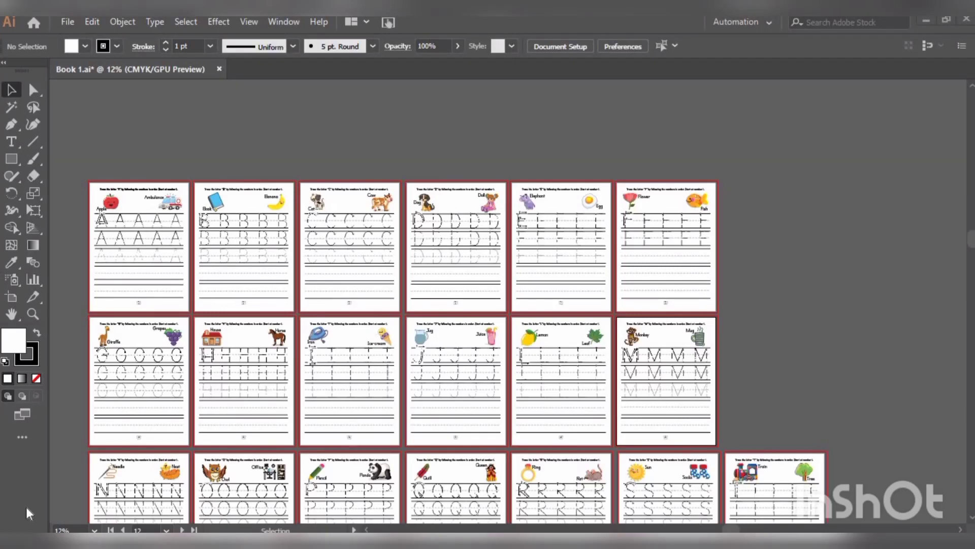
pyautogui.moveTo(81, 411)
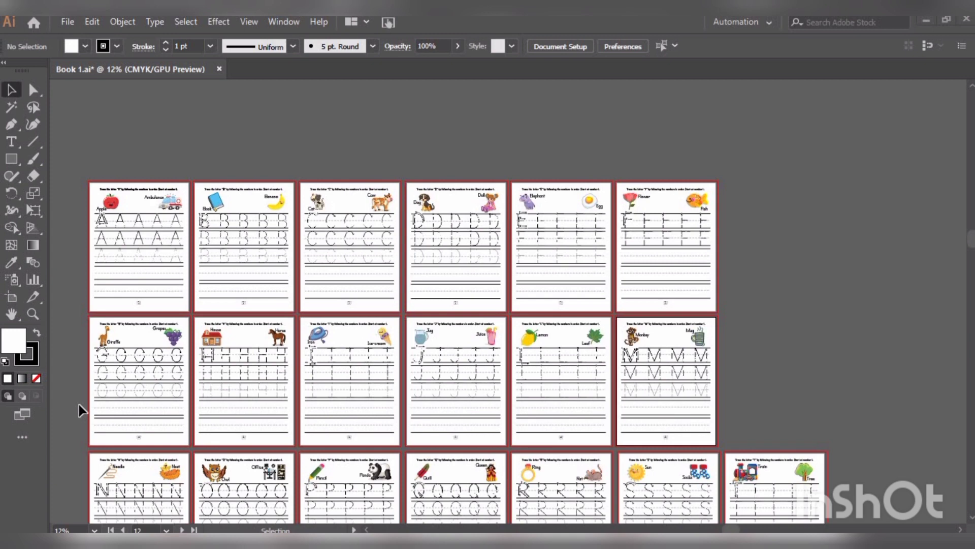
pyautogui.moveTo(545, 412)
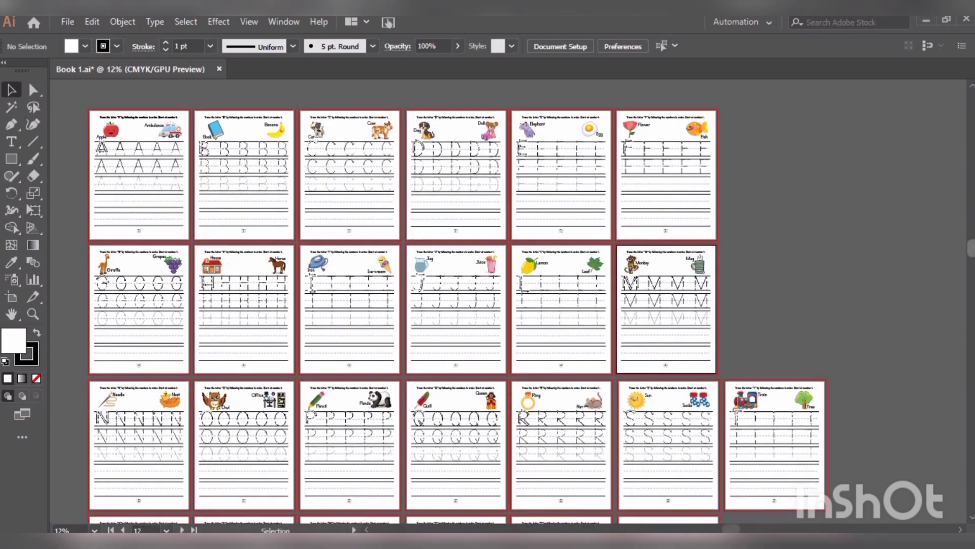
# Scroll through the numbered artboards down to the last worksheet page and slightly back
pyautogui.scroll(-3)
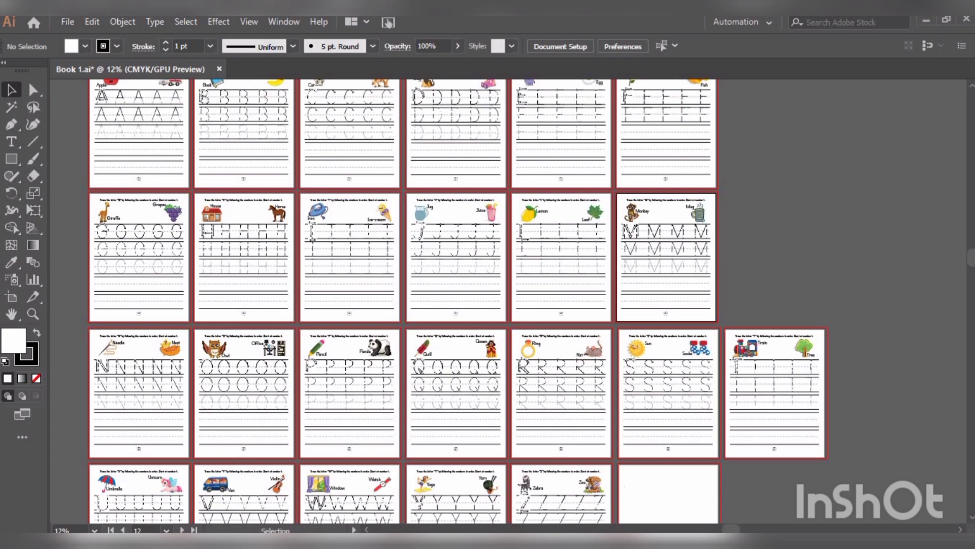
pyautogui.moveTo(571, 487)
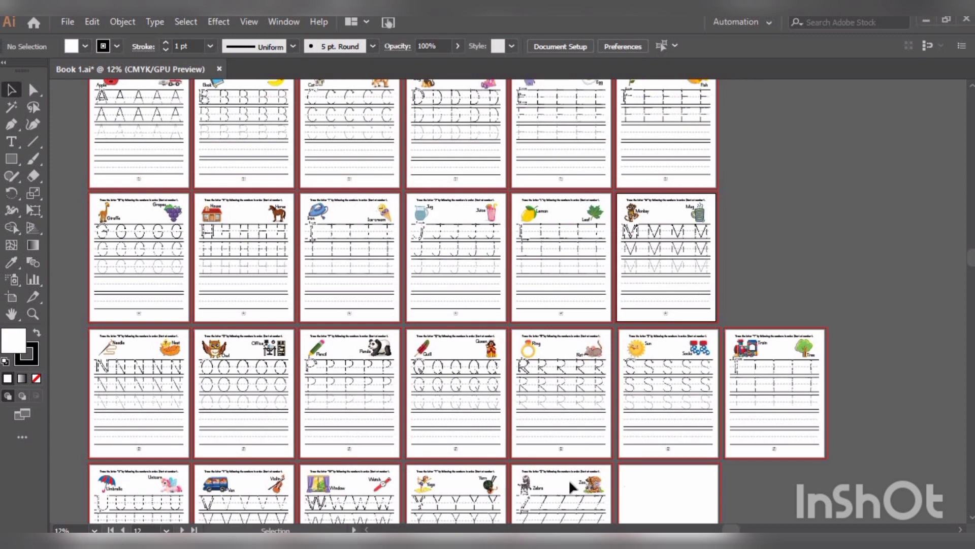
pyautogui.moveTo(970, 264)
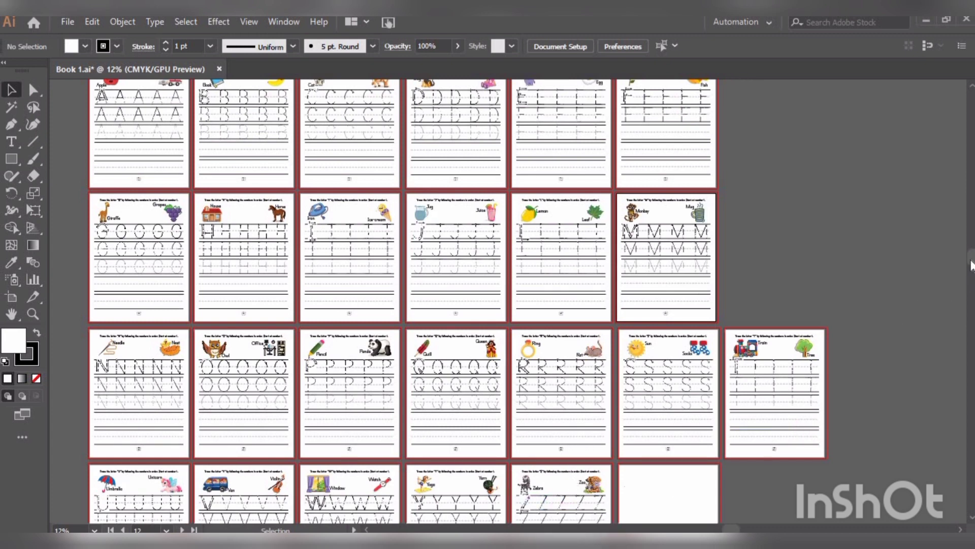
pyautogui.scroll(-3)
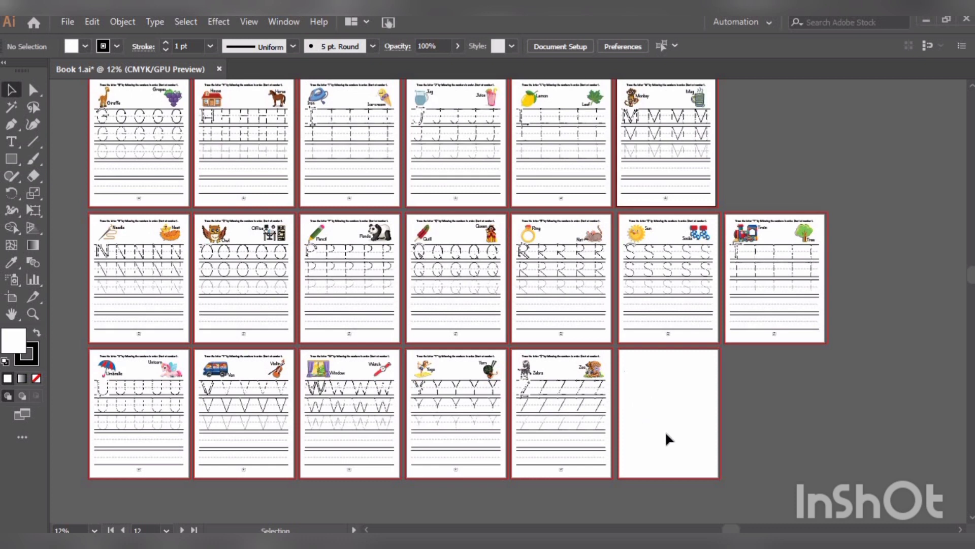
pyautogui.moveTo(9, 311)
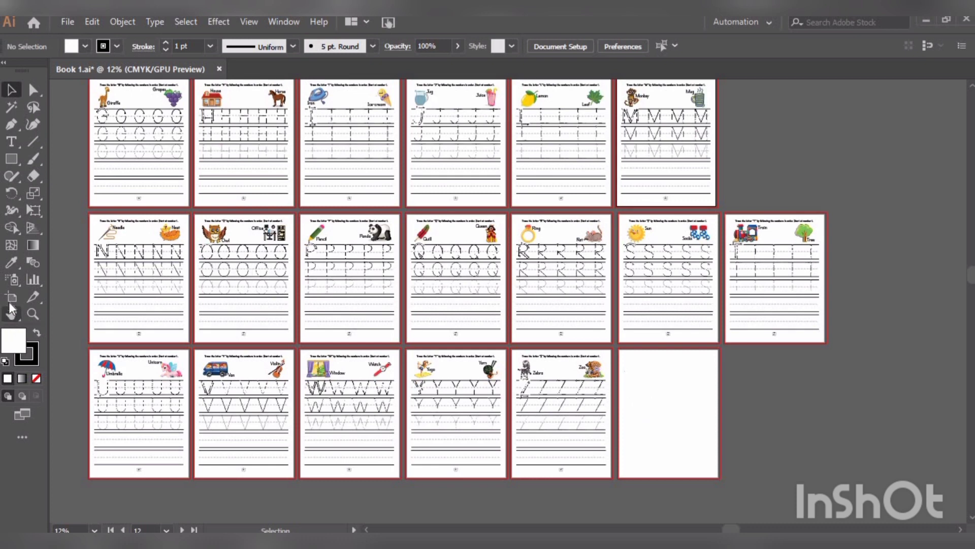
pyautogui.moveTo(454, 293)
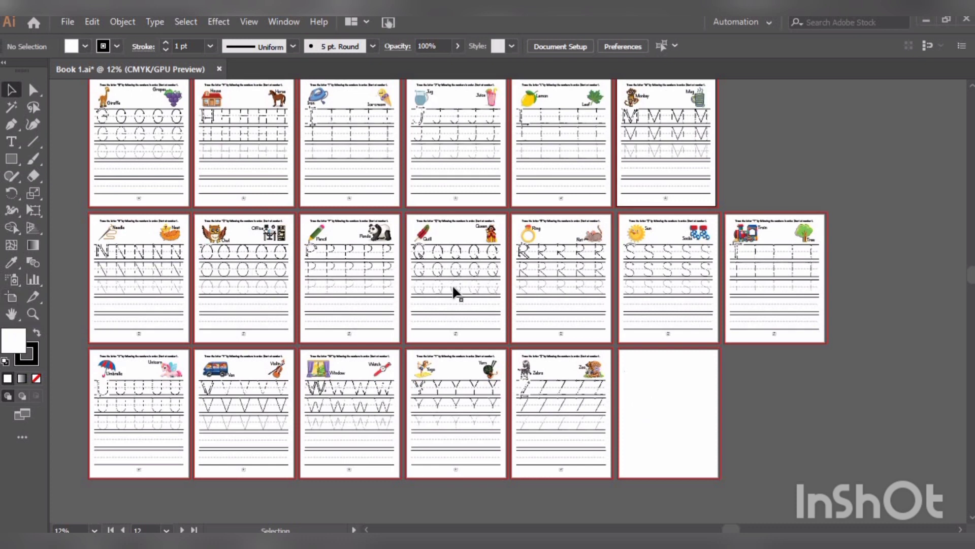
pyautogui.scroll(-3)
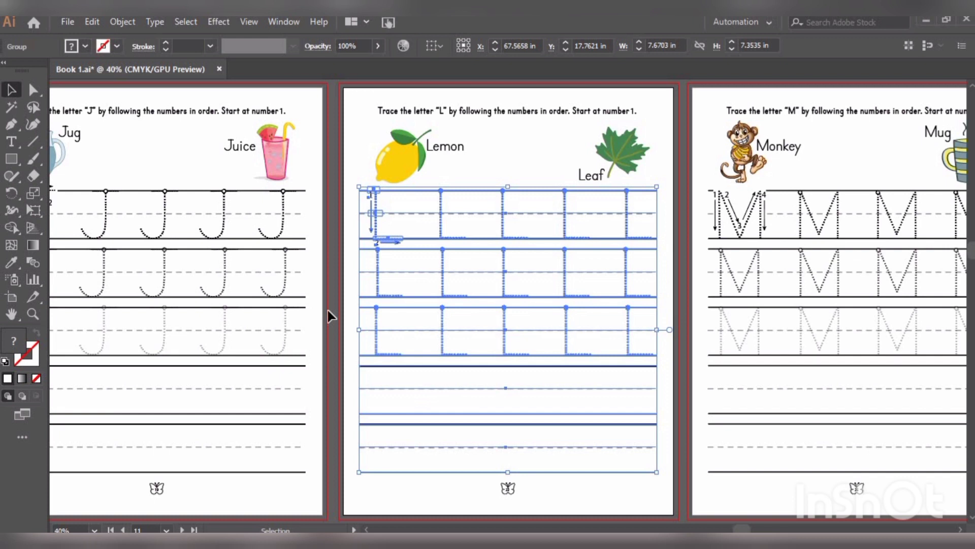
pyautogui.moveTo(744, 531)
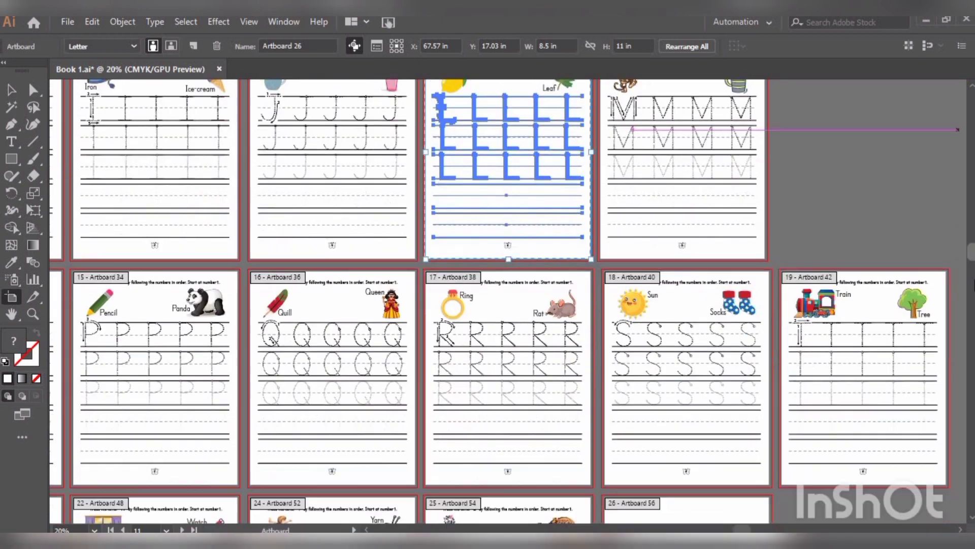
pyautogui.scroll(-3)
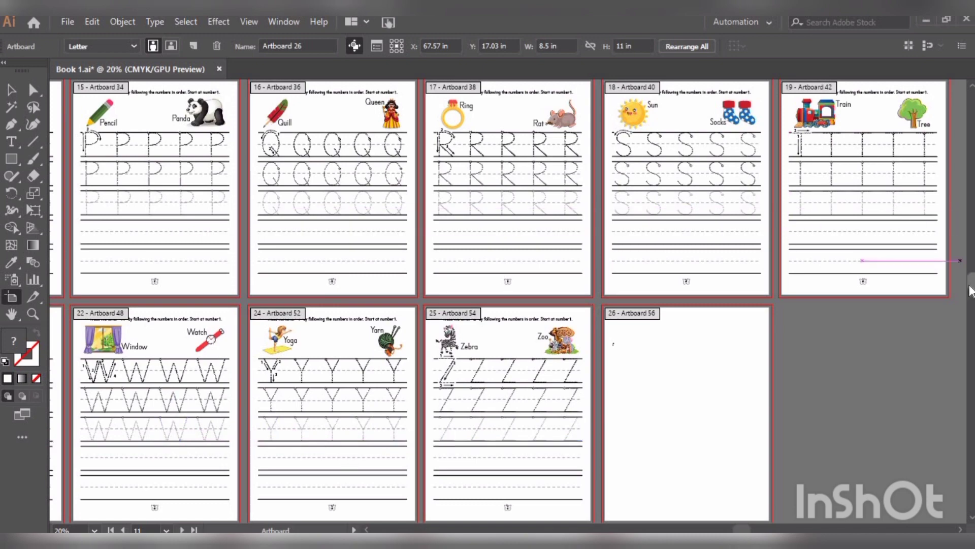
pyautogui.scroll(3)
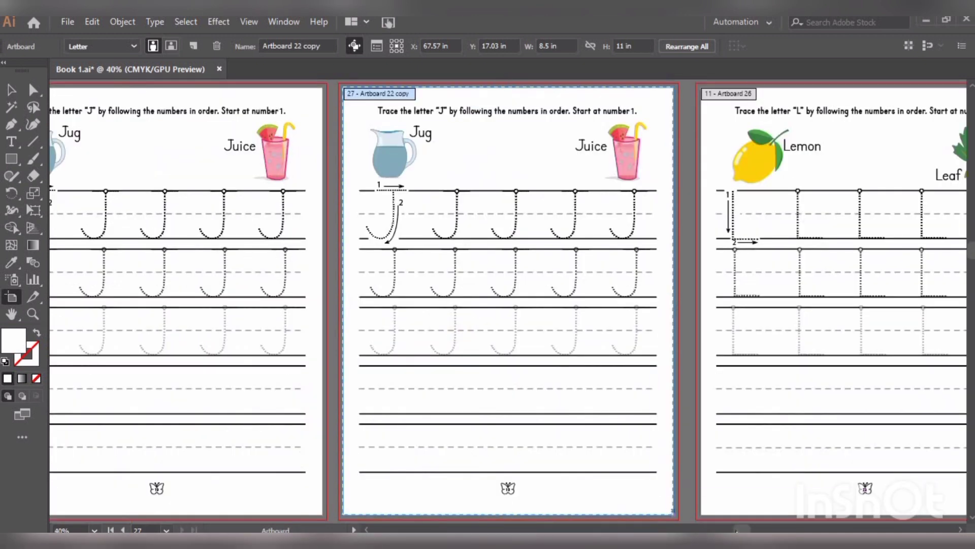
# Scroll left to view the J artboard and its copy, Artboard 22 copy, beside it
pyautogui.hscroll(-3)
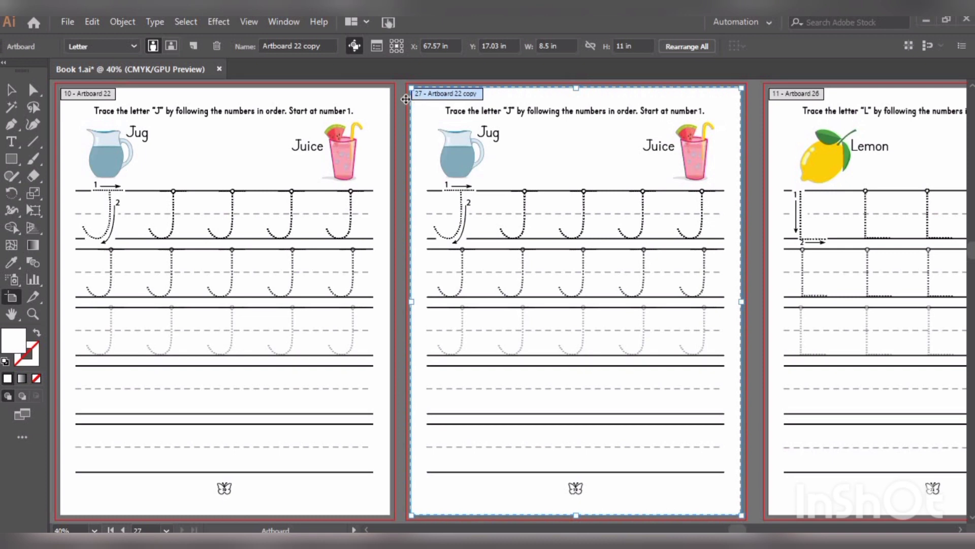
# Show the Artboards panel listing Artboard 22 copy as artboard 27 at the end
pyautogui.click(284, 22)
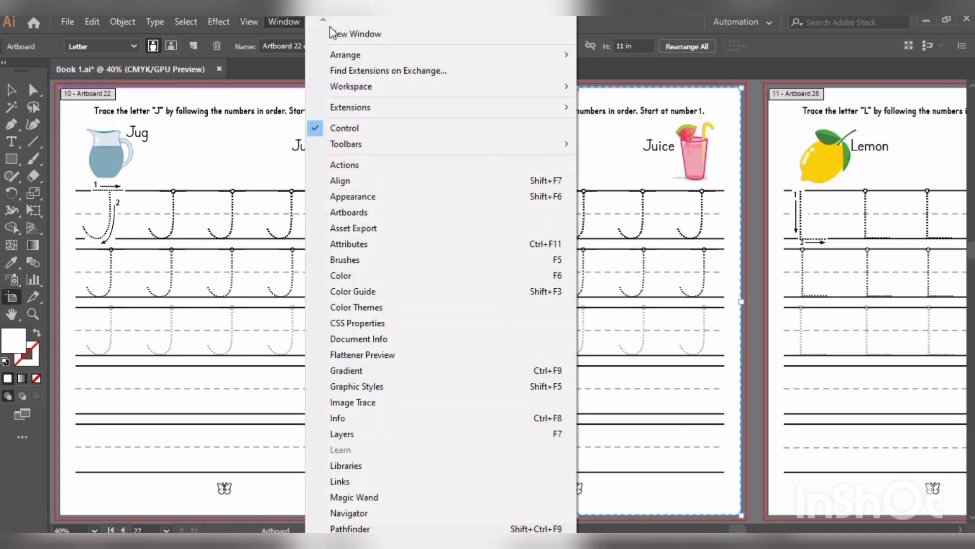
pyautogui.moveTo(348, 213)
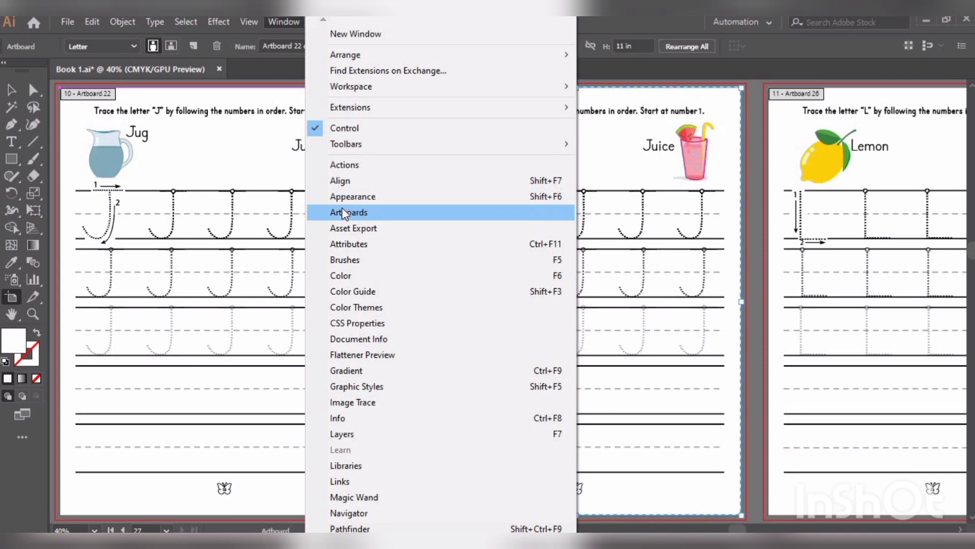
pyautogui.click(349, 213)
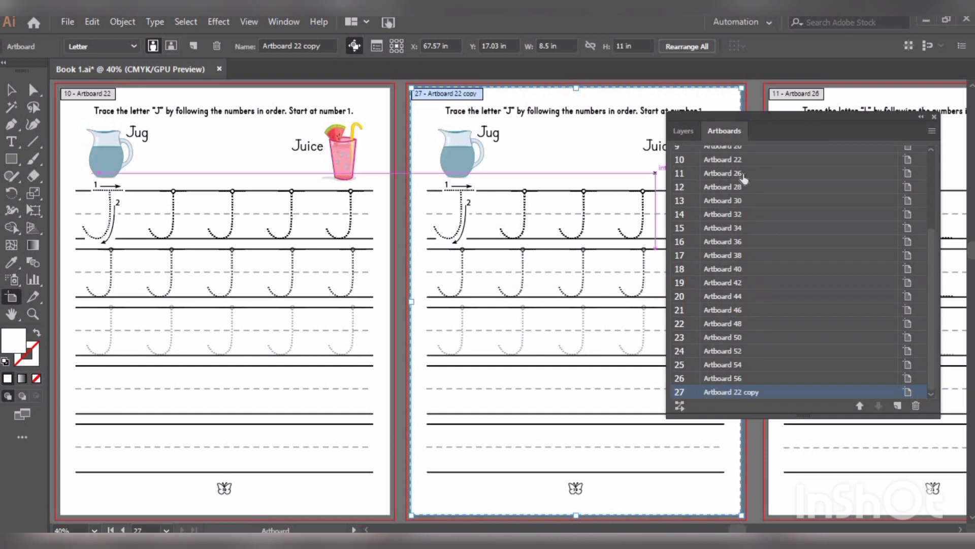
pyautogui.moveTo(679, 295)
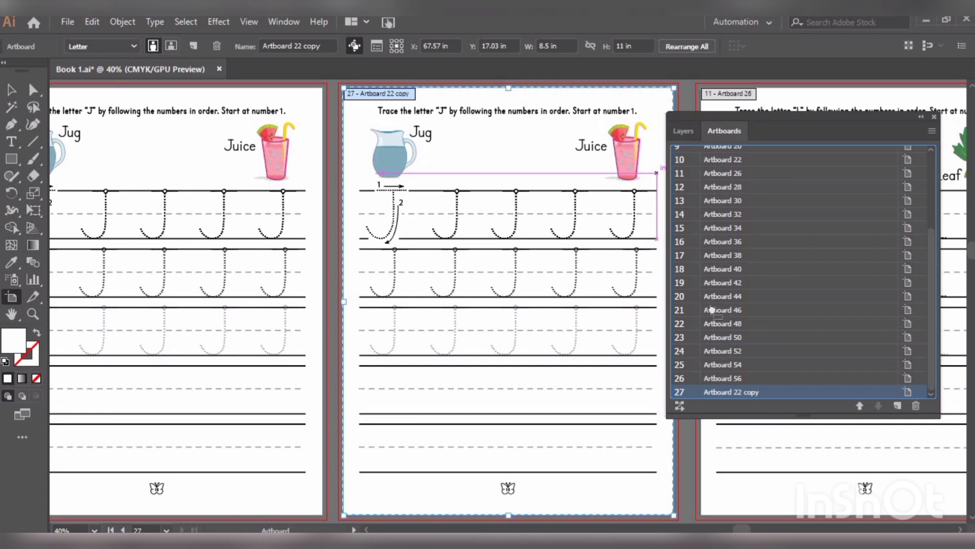
pyautogui.moveTo(712, 218)
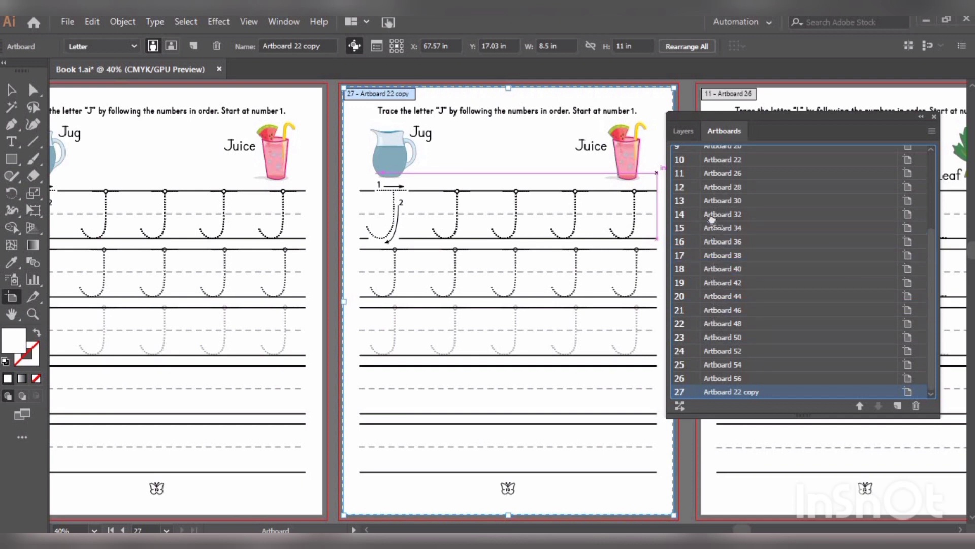
pyautogui.click(721, 172)
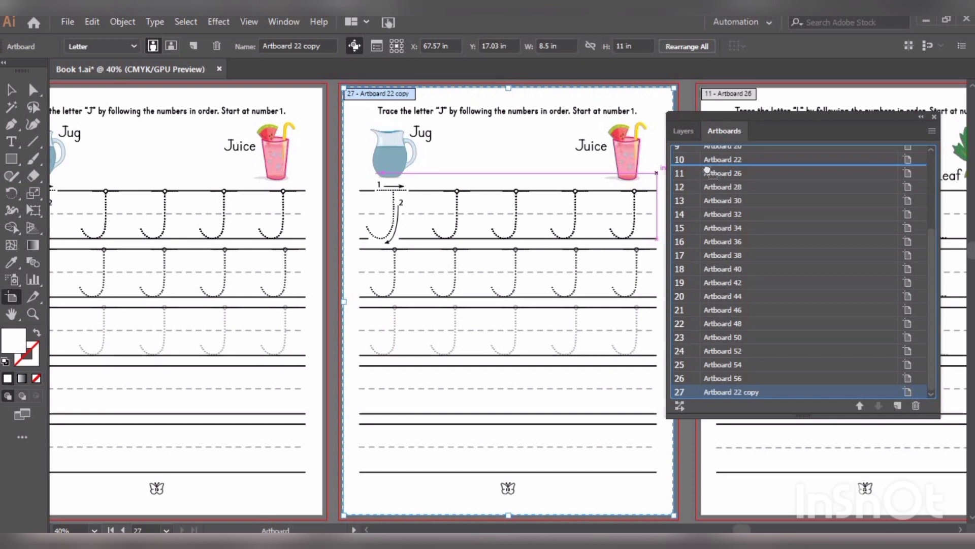
pyautogui.moveTo(709, 170)
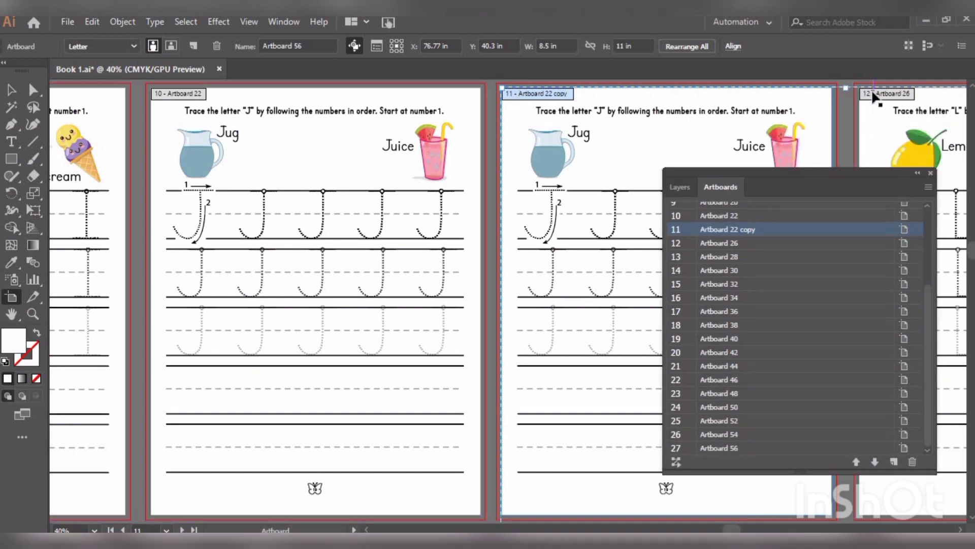
pyautogui.click(874, 461)
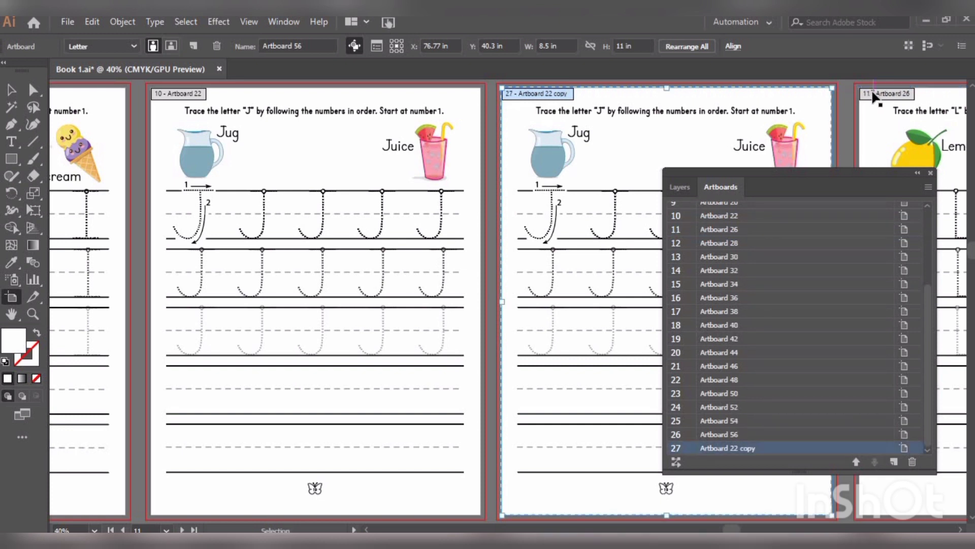
pyautogui.click(727, 448)
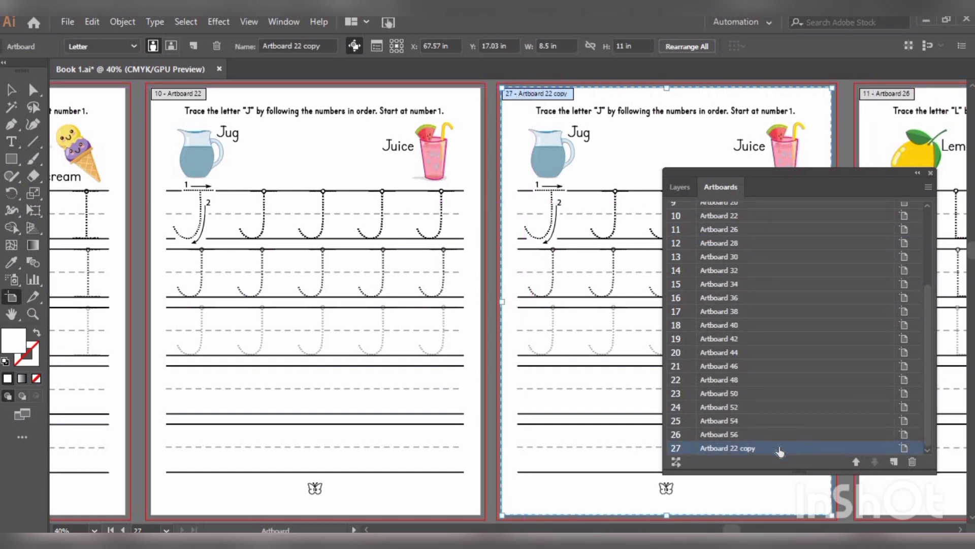
pyautogui.moveTo(860, 465)
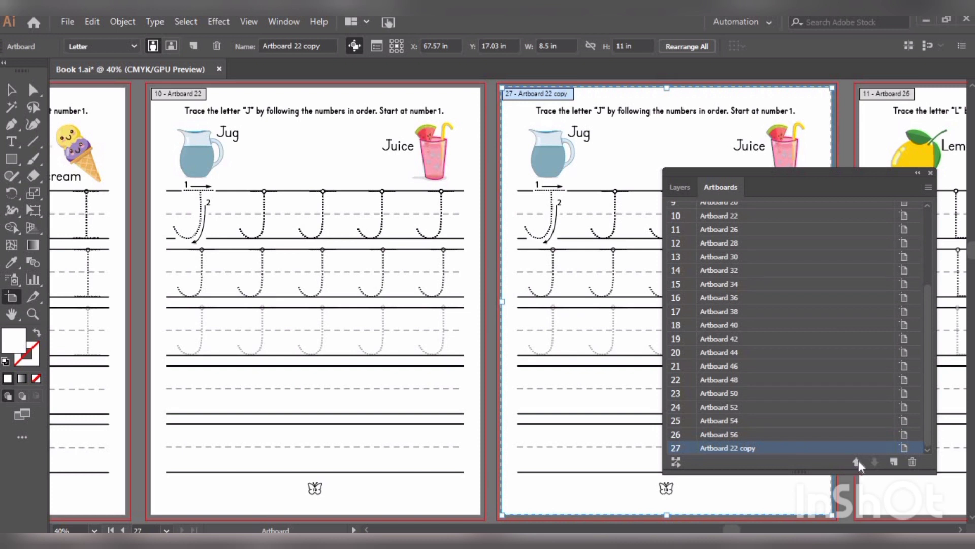
# Move Artboard 22 copy up the artboard order until it becomes artboard 11, after Artboard 22
pyautogui.click(856, 461)
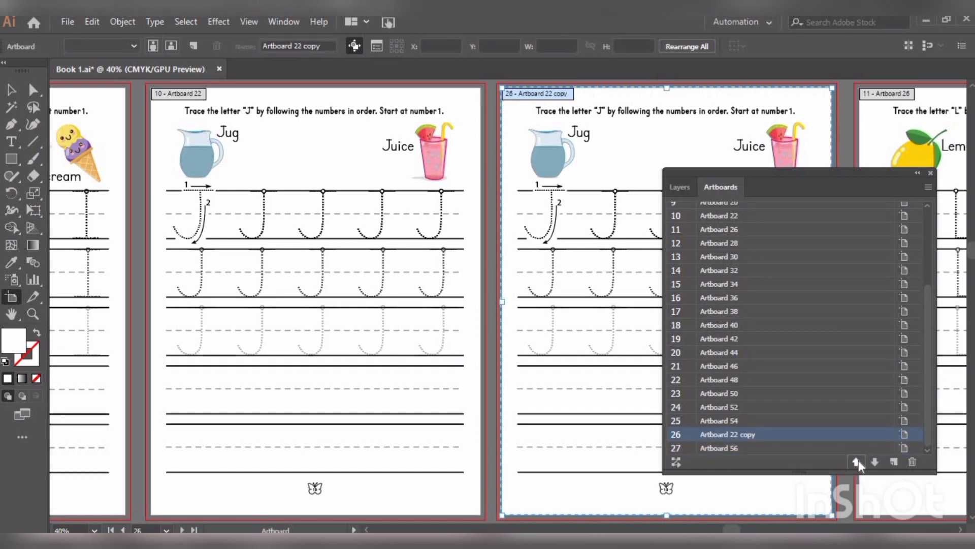
pyautogui.click(856, 461)
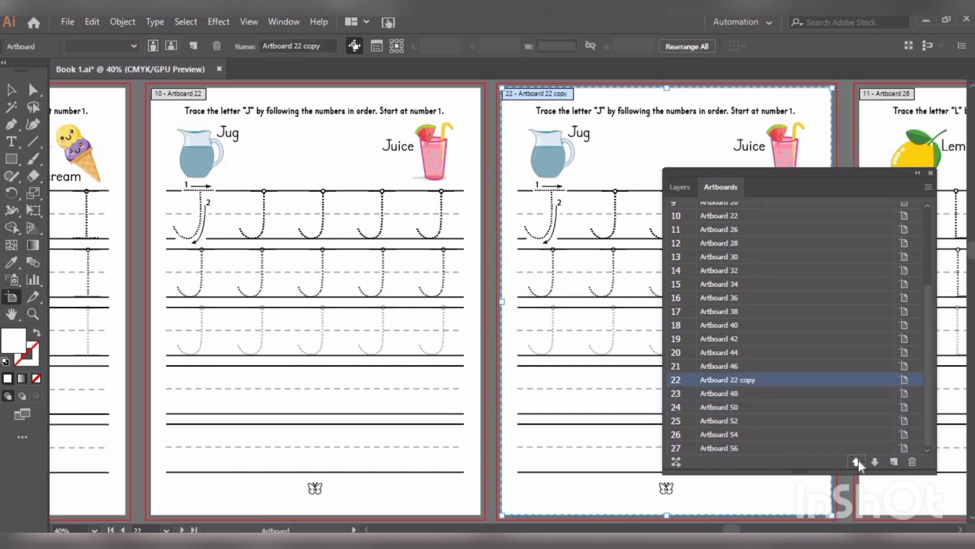
pyautogui.click(855, 461)
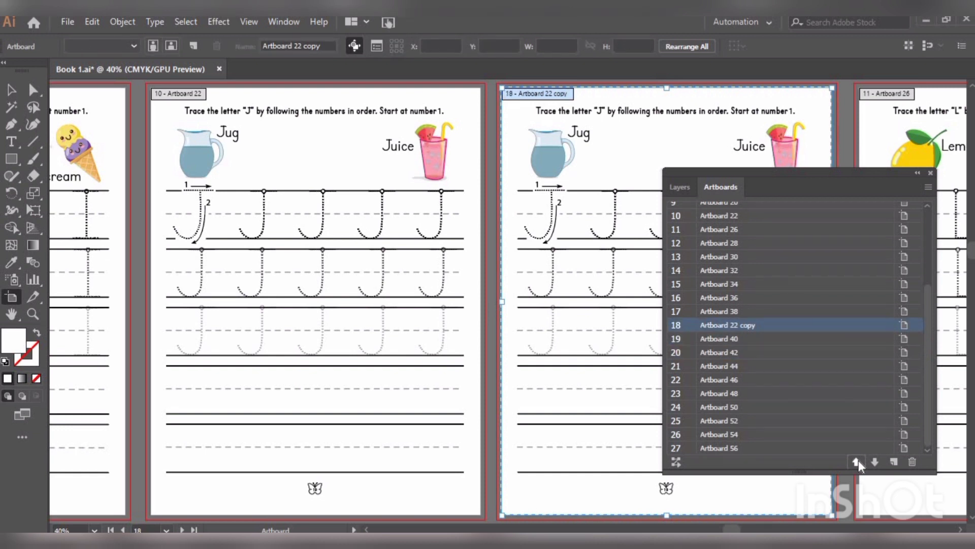
pyautogui.click(856, 462)
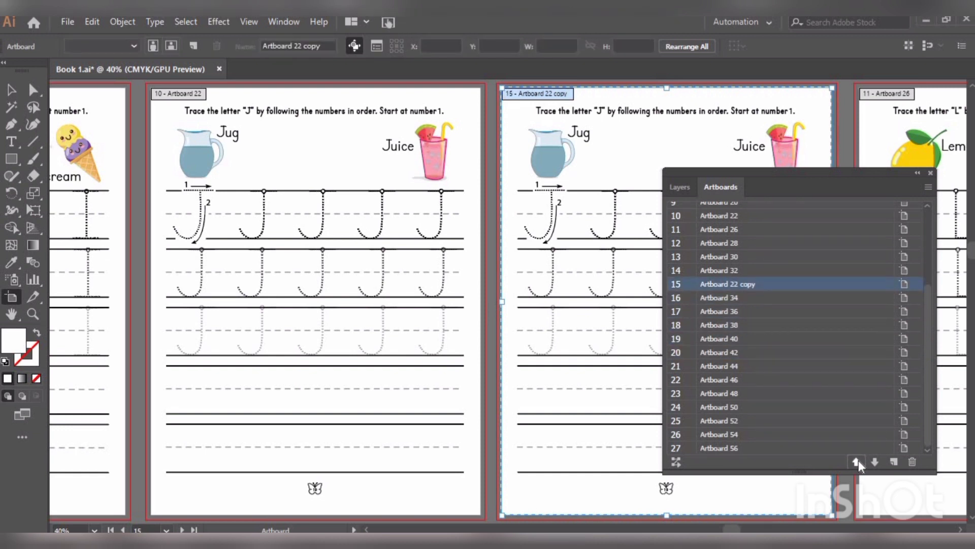
pyautogui.click(856, 461)
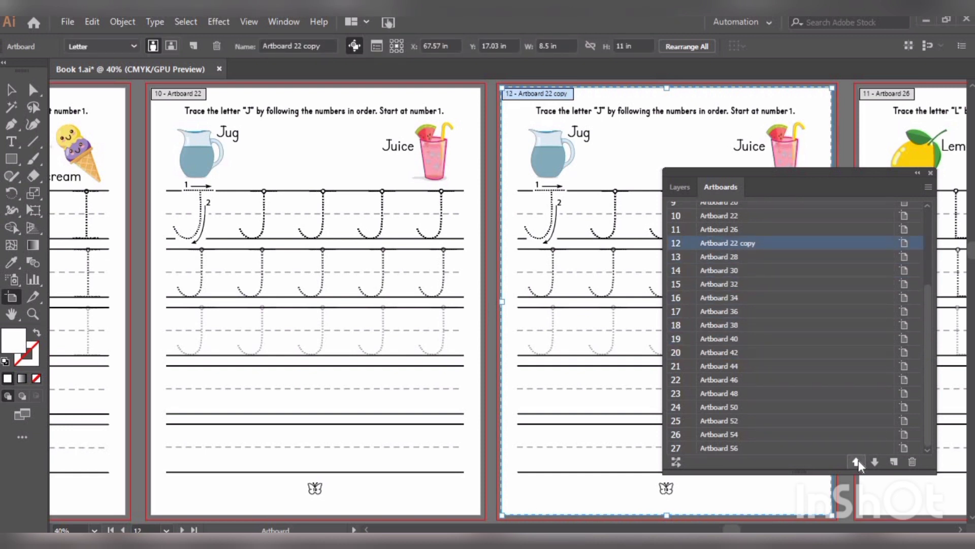
pyautogui.click(855, 461)
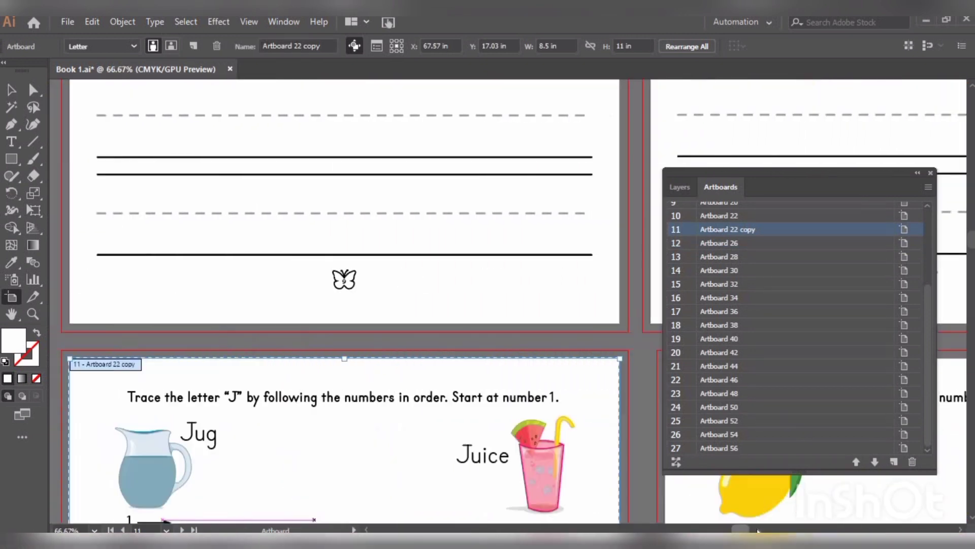
pyautogui.hscroll(3)
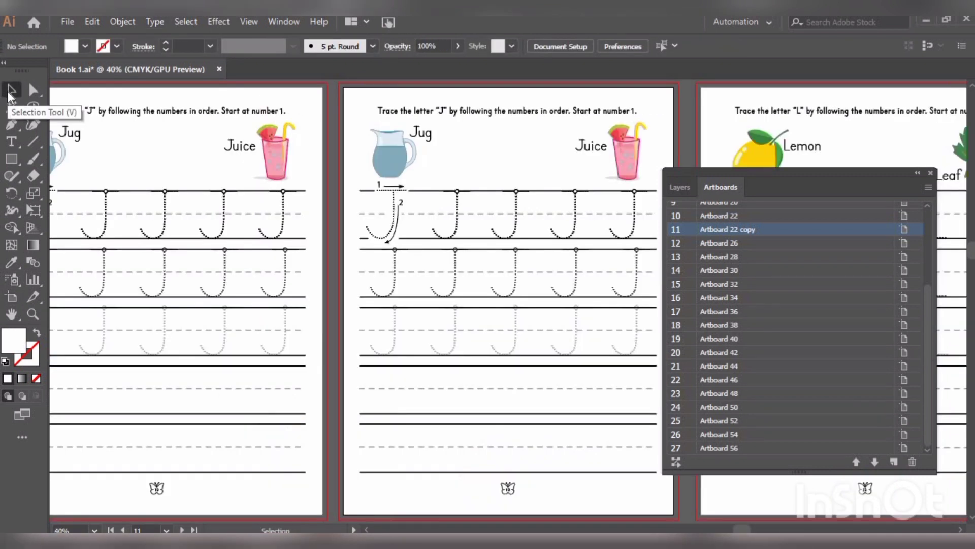
pyautogui.moveTo(373, 241)
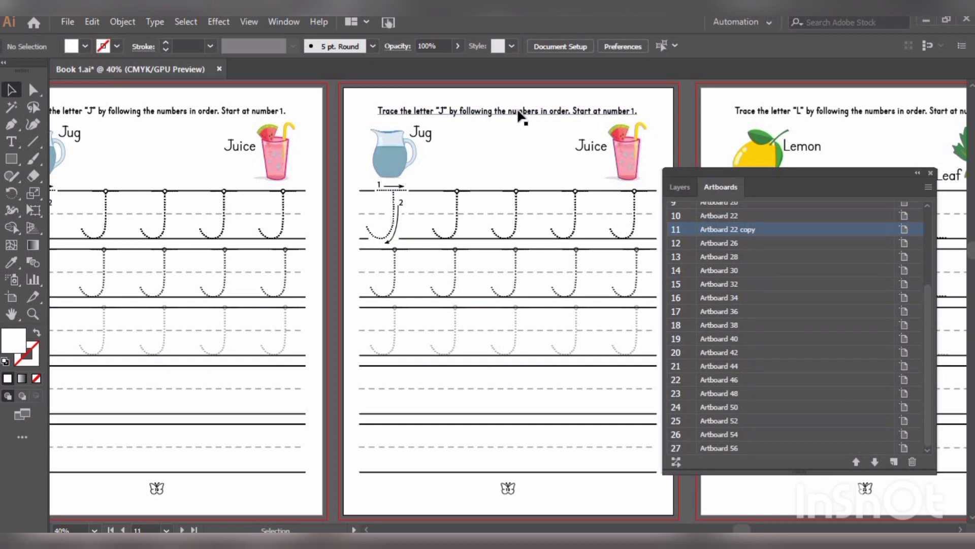
pyautogui.moveTo(442, 113)
pyautogui.write('K')
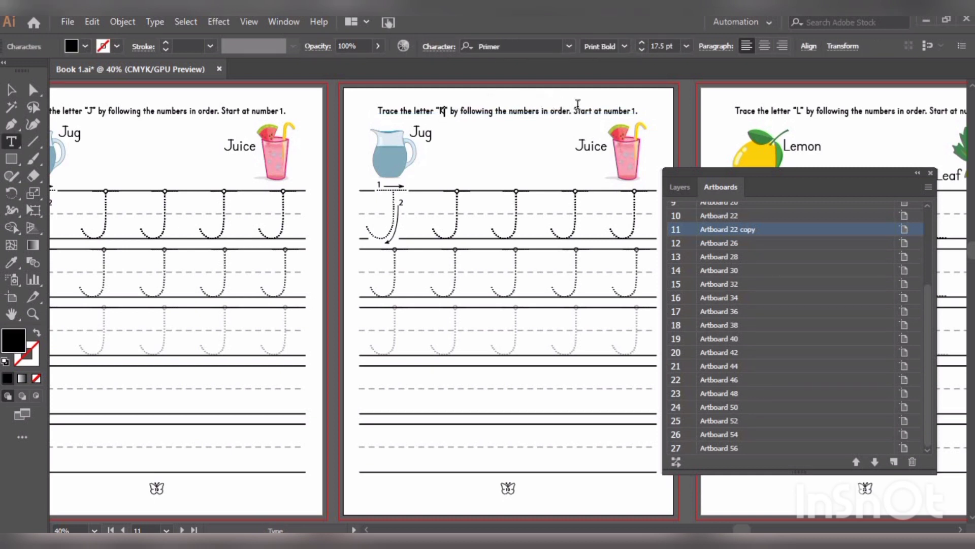
# Edit the heading on artboard 11 so it reads trace the letter K instead of J
pyautogui.doubleClick(419, 133)
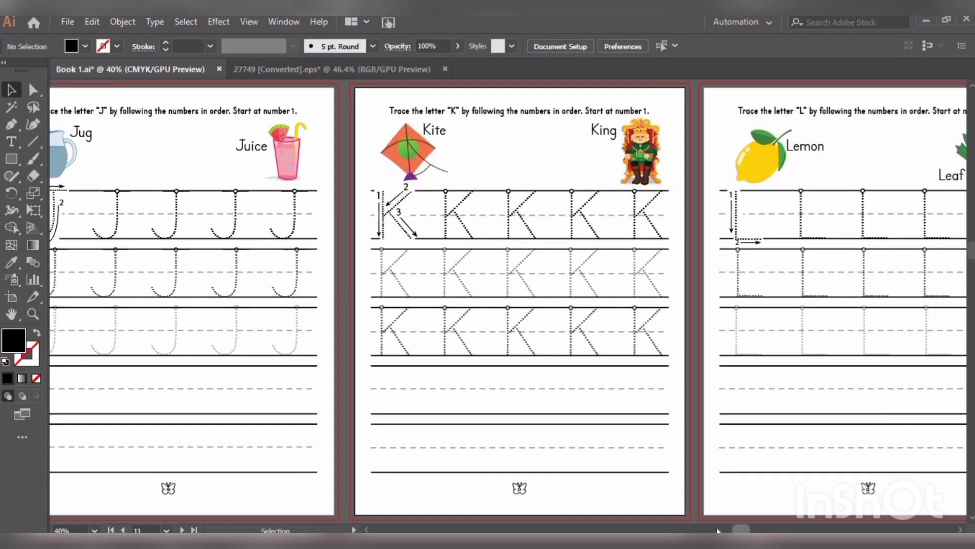
pyautogui.moveTo(17, 310)
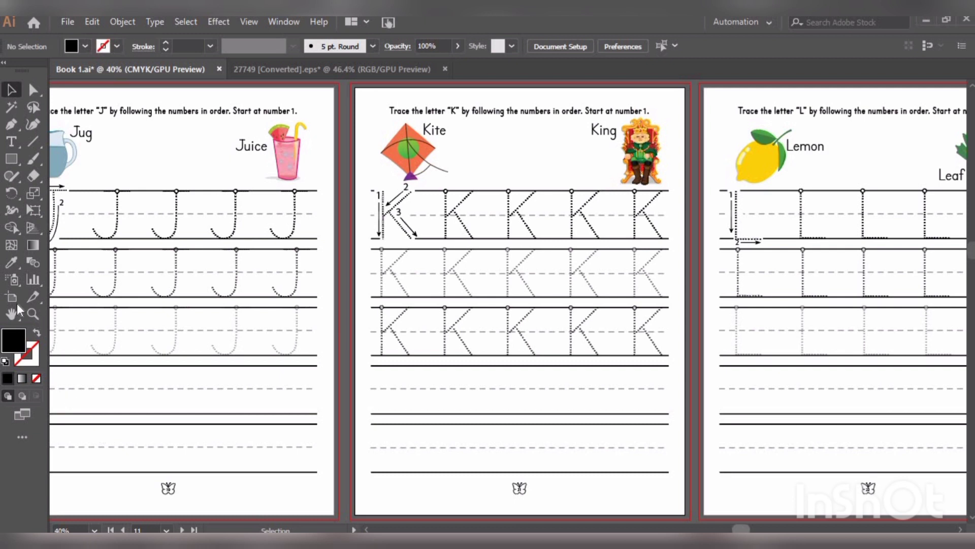